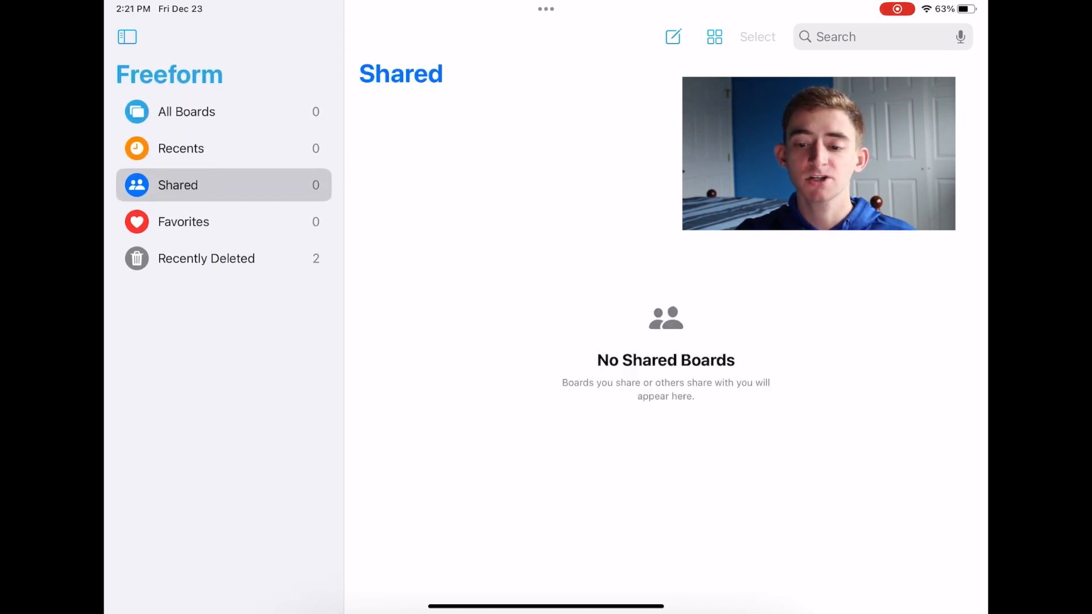
- From Recents and All Boards, create a new empty untitled board
left_click(181, 148)
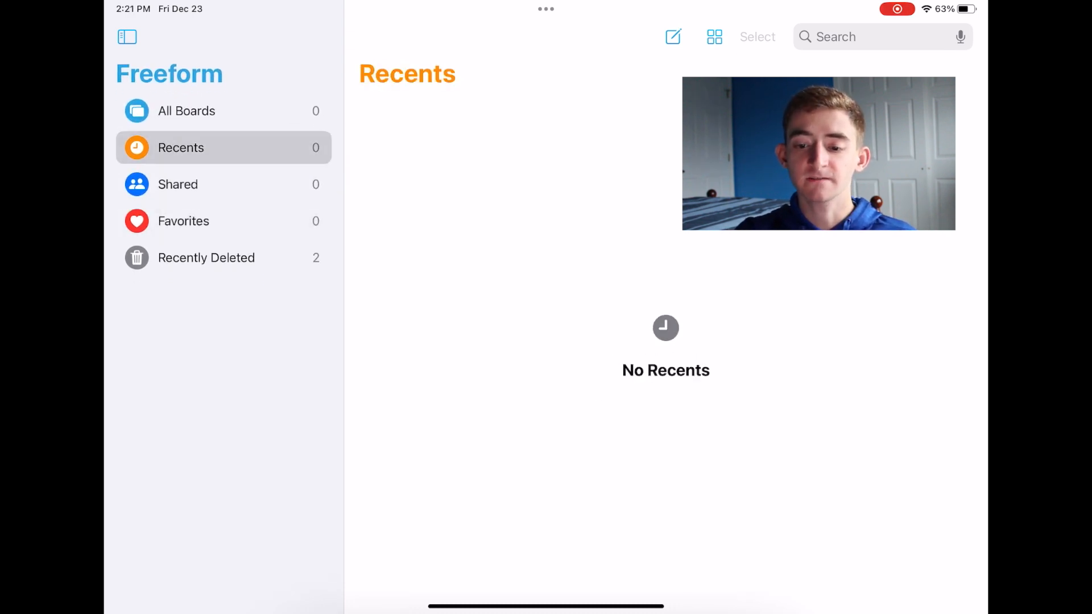
left_click(186, 111)
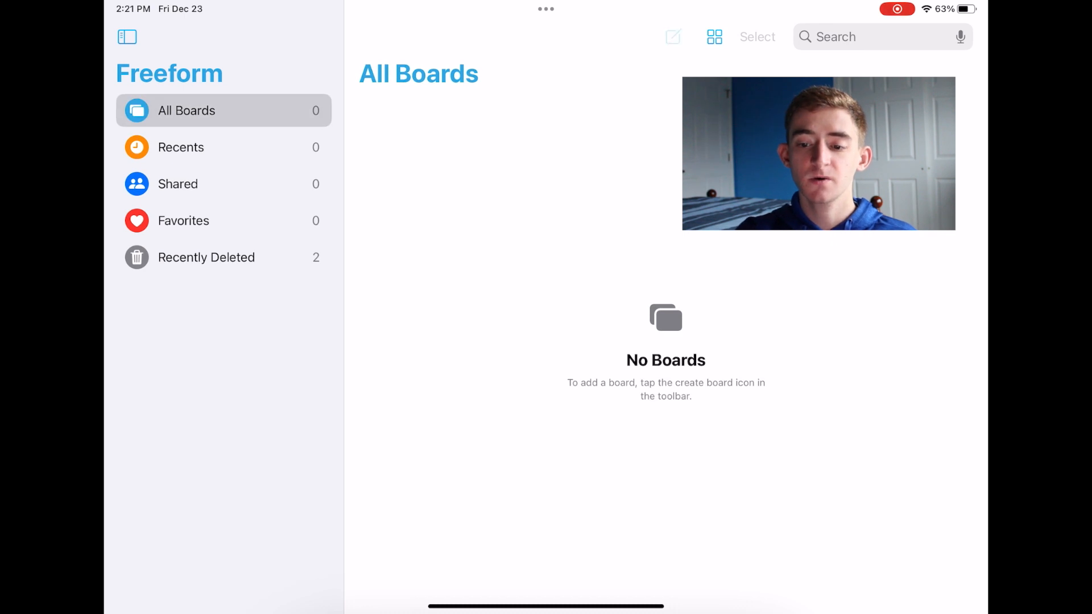
left_click(672, 37)
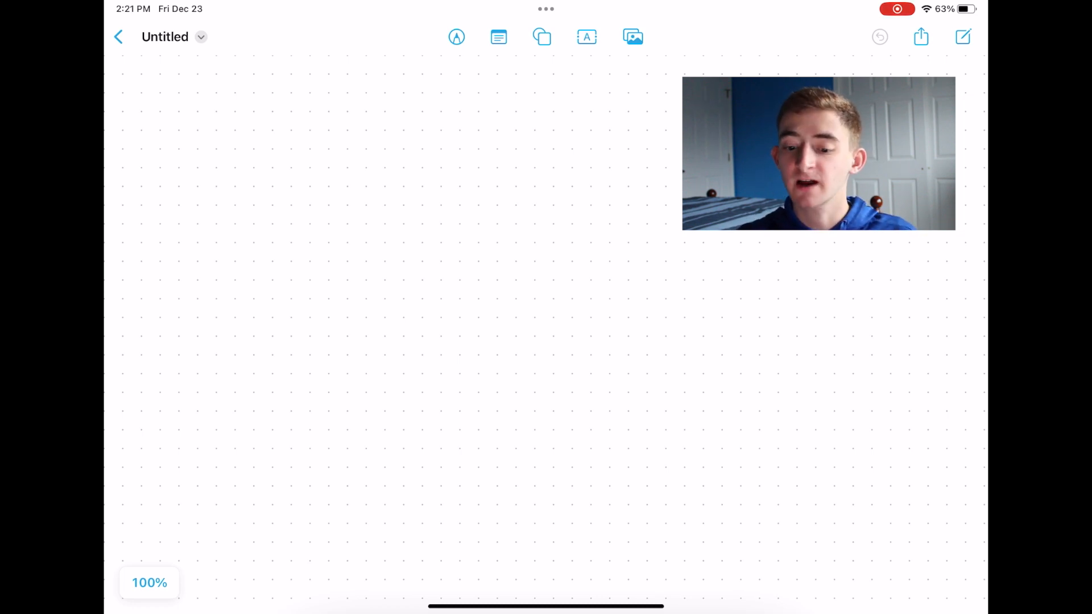
- Zoom the board to 400%, show the drawing toolbar and pinch the view back out
left_click(149, 582)
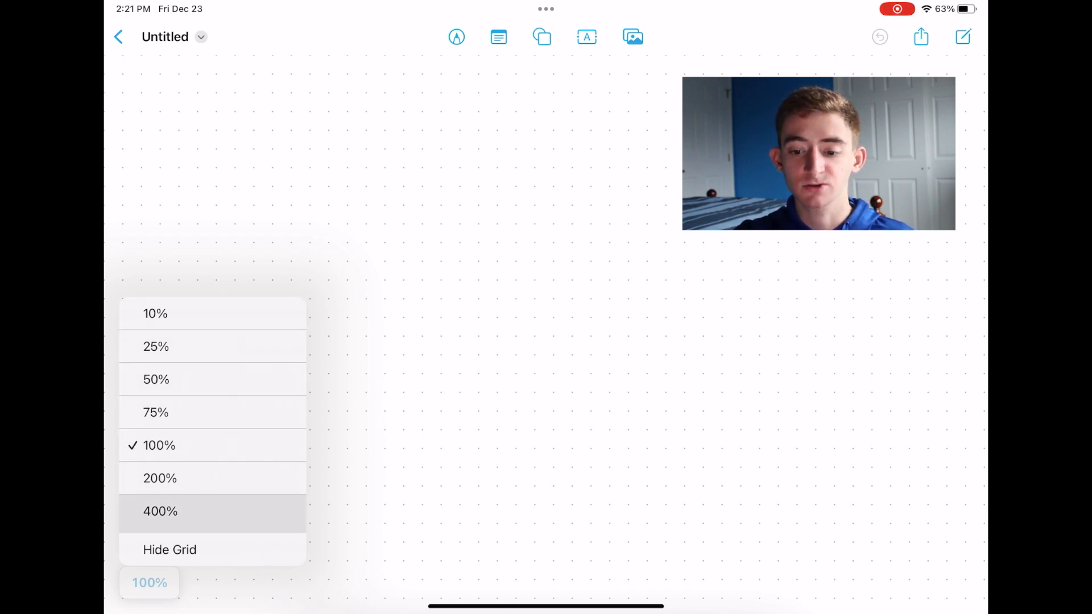
left_click(159, 511)
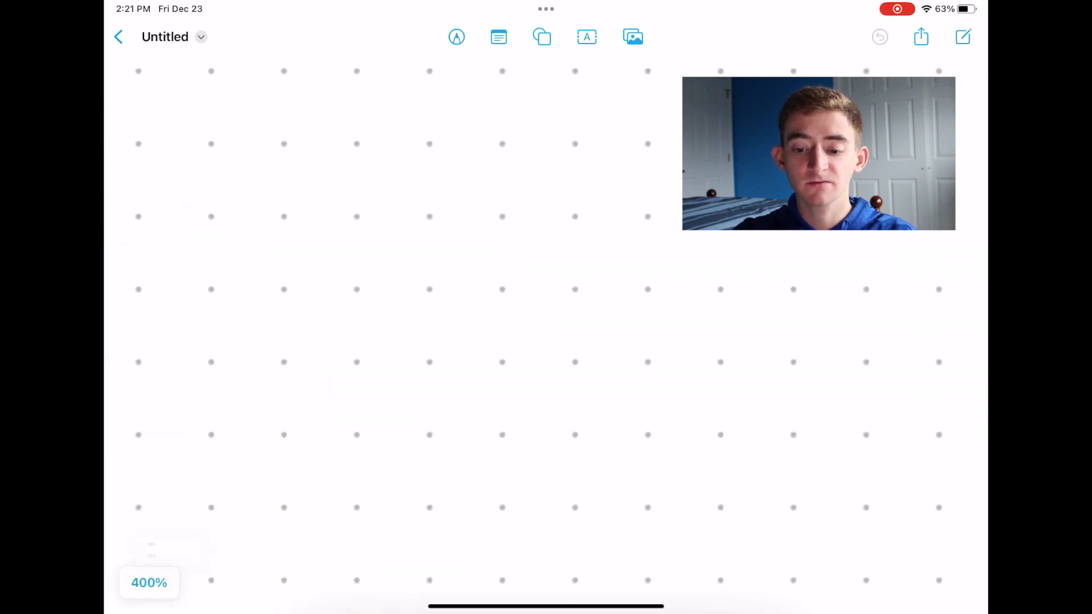
left_click(457, 36)
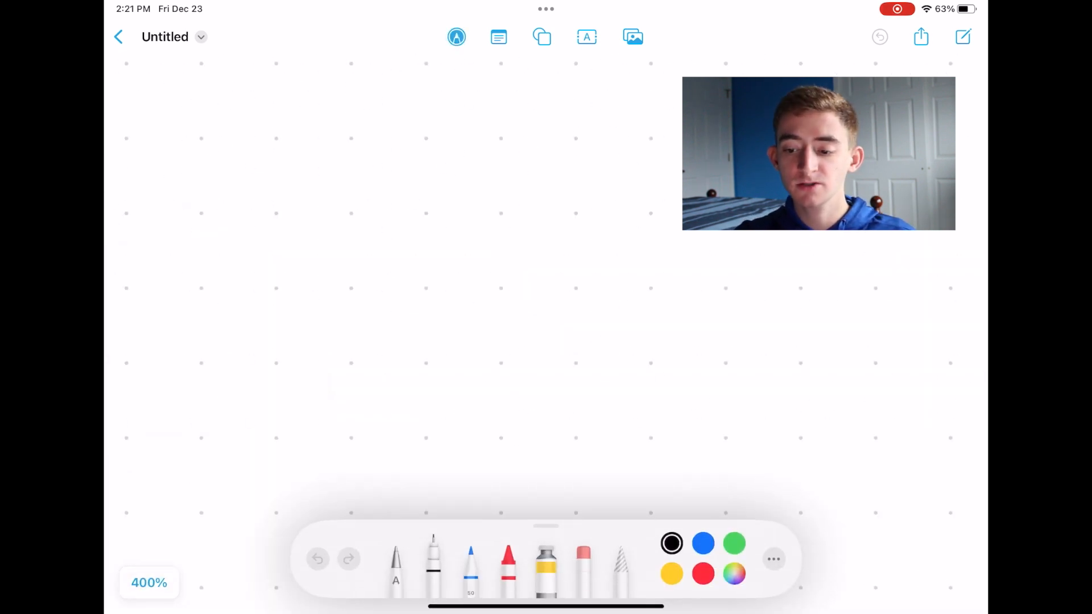
left_click_drag(412, 146, 412, 191)
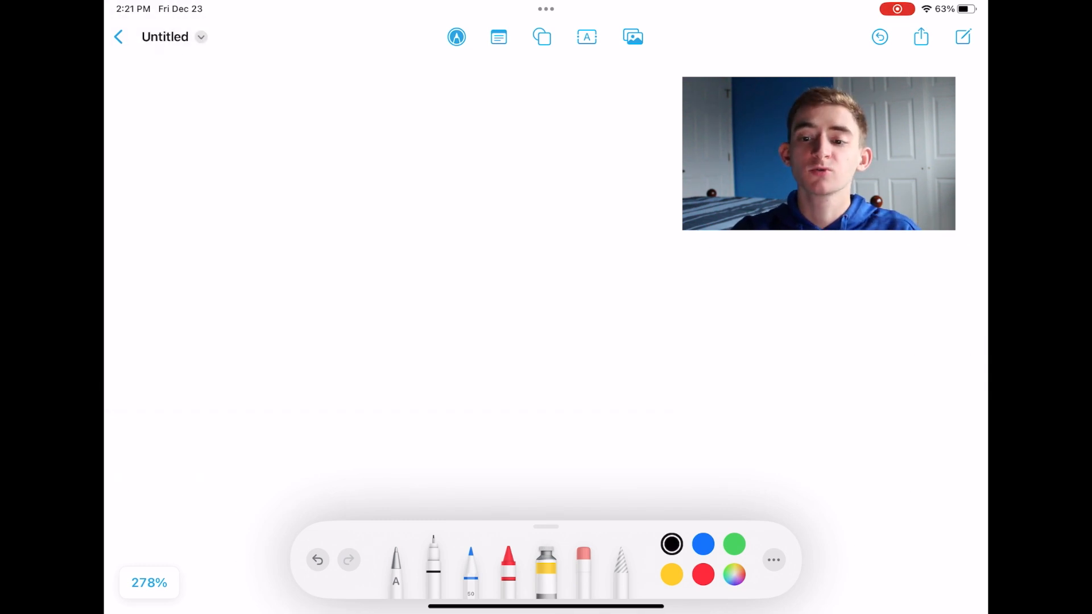
- Add a blank yellow sticky note to the board
left_click(200, 37)
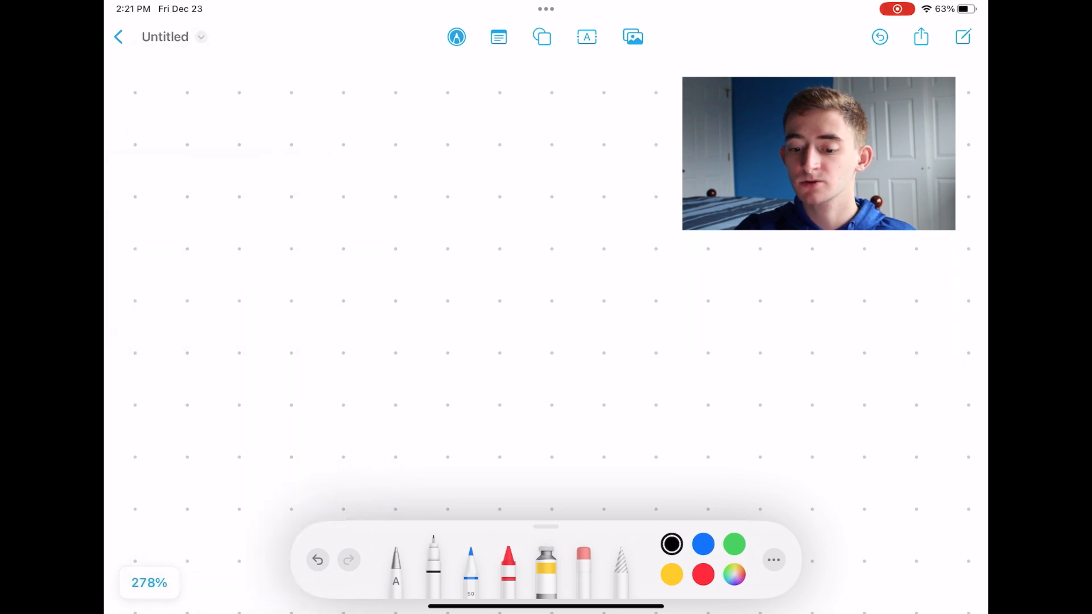
left_click(200, 36)
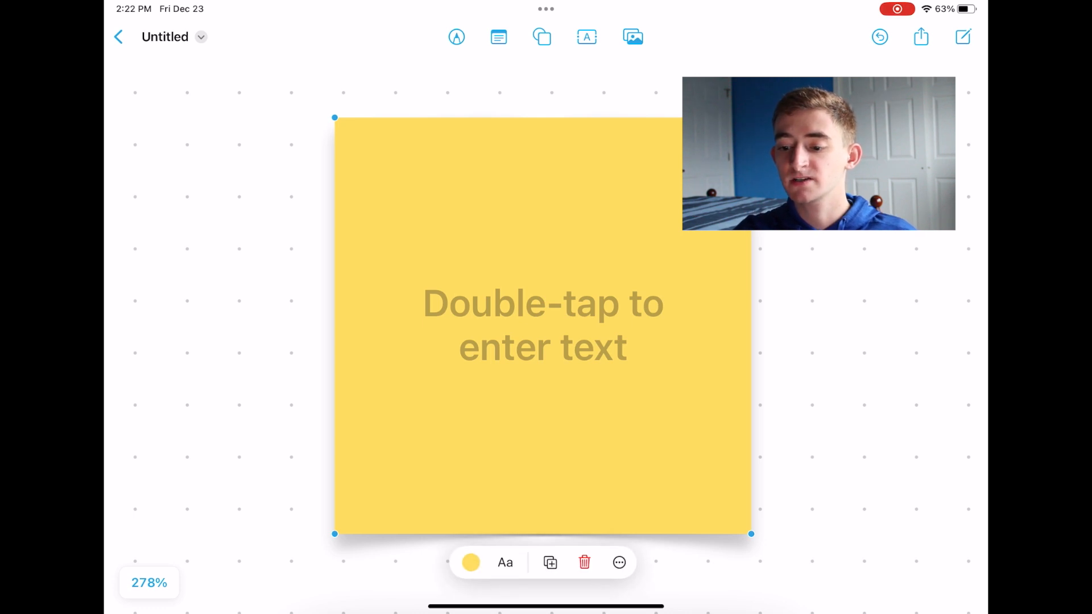
- Colour the sticky note blue, write 'Important.' on it, then bring up the Shapes library
left_click(470, 562)
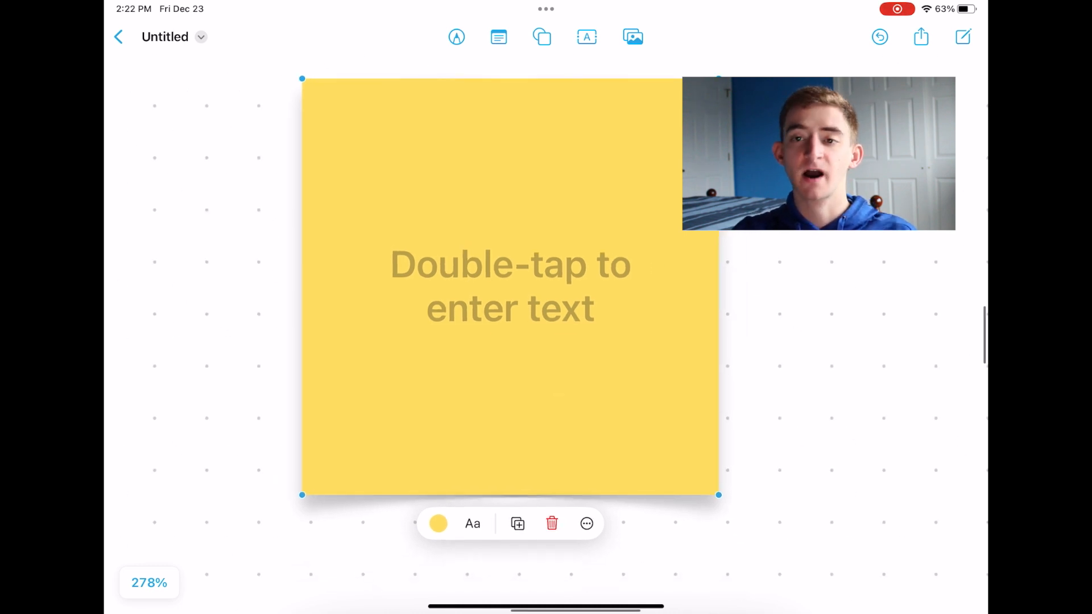
left_click(438, 523)
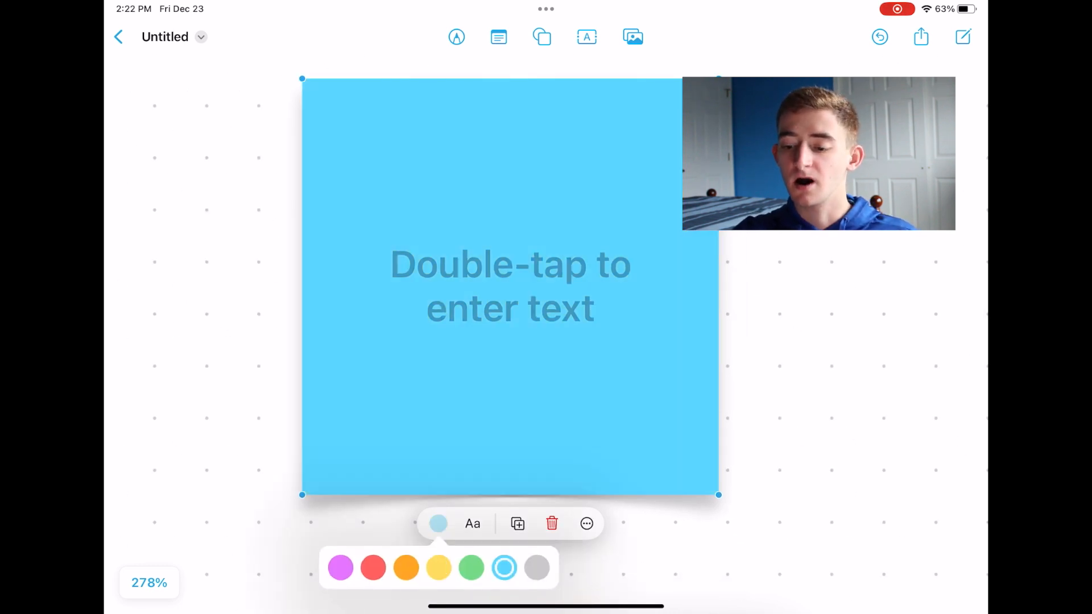
double_click(509, 286)
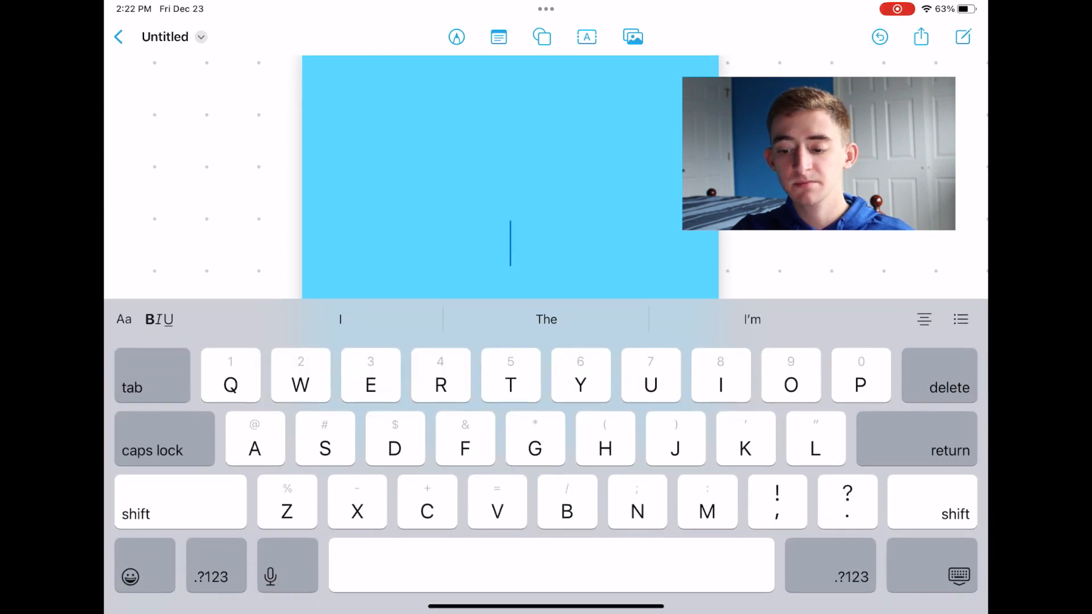
type("Important.")
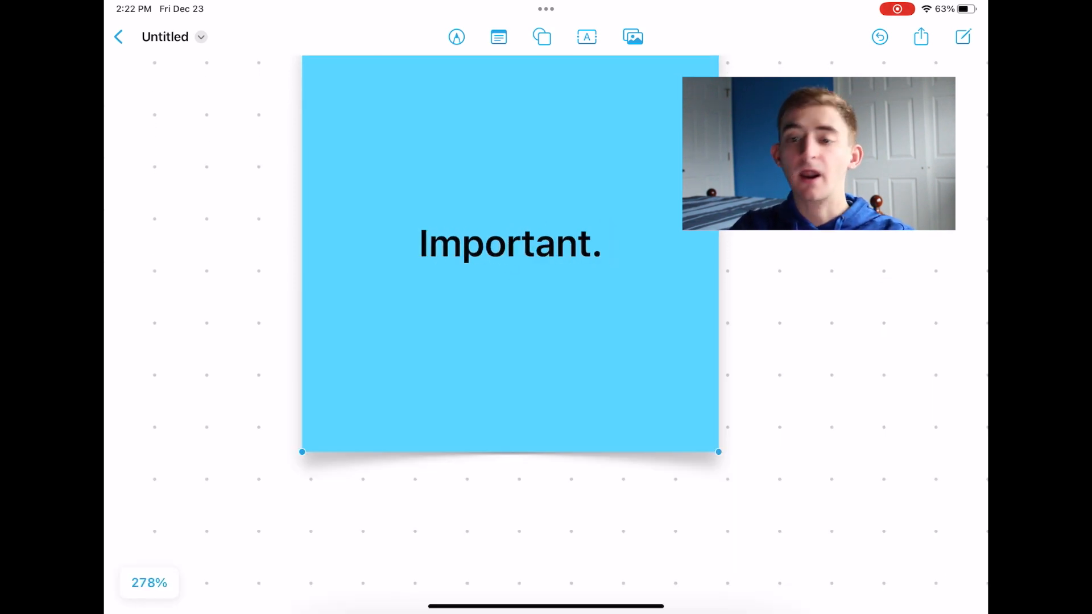
left_click(542, 36)
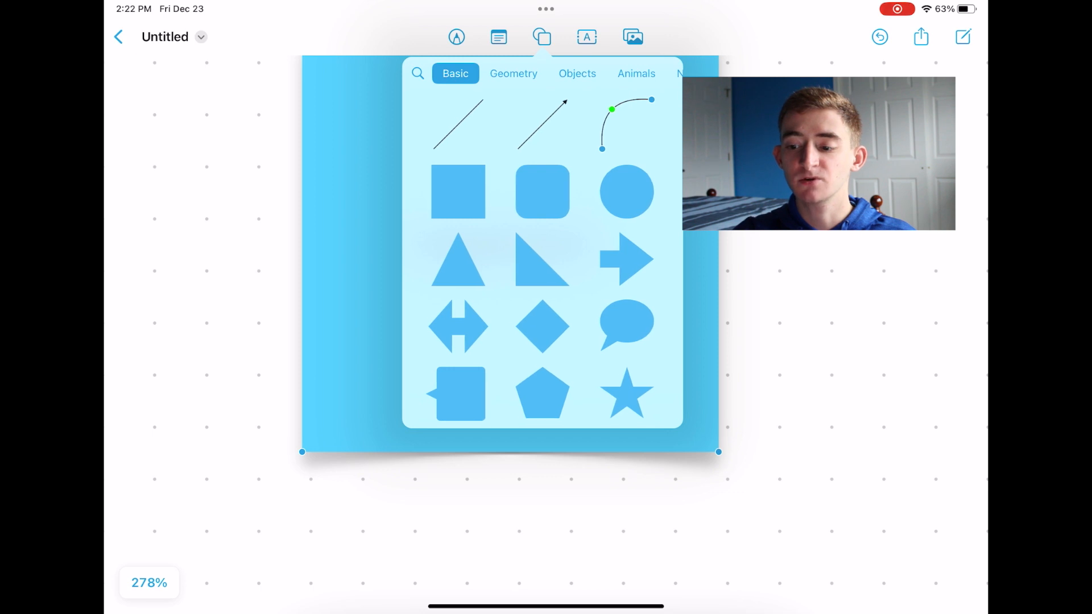
- Browse the Geometry, Nature and Science shape categories, then add an empty text box beside the note
left_click(503, 72)
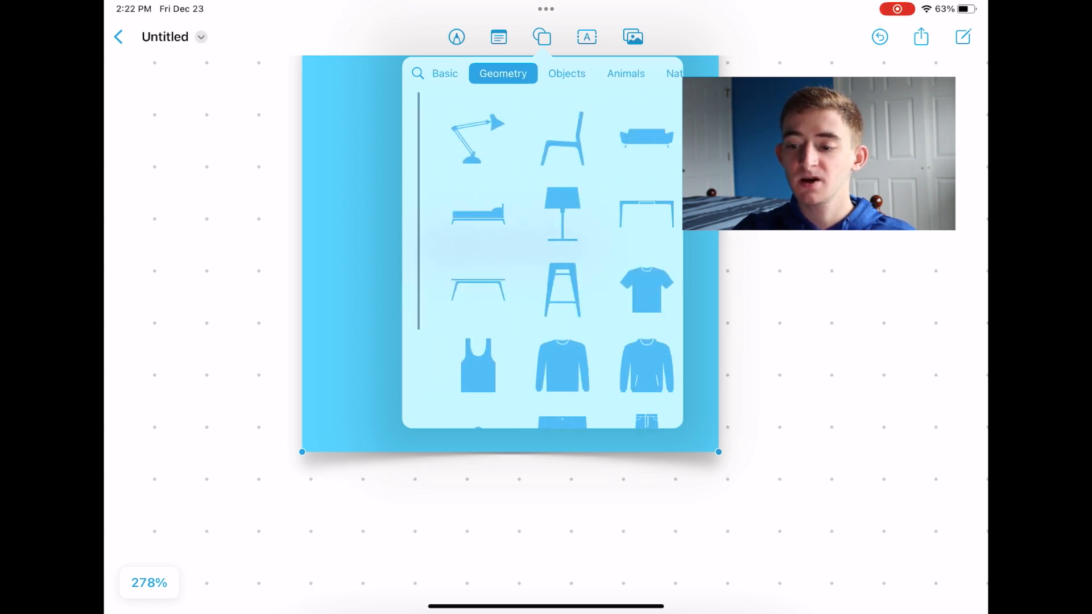
left_click(557, 72)
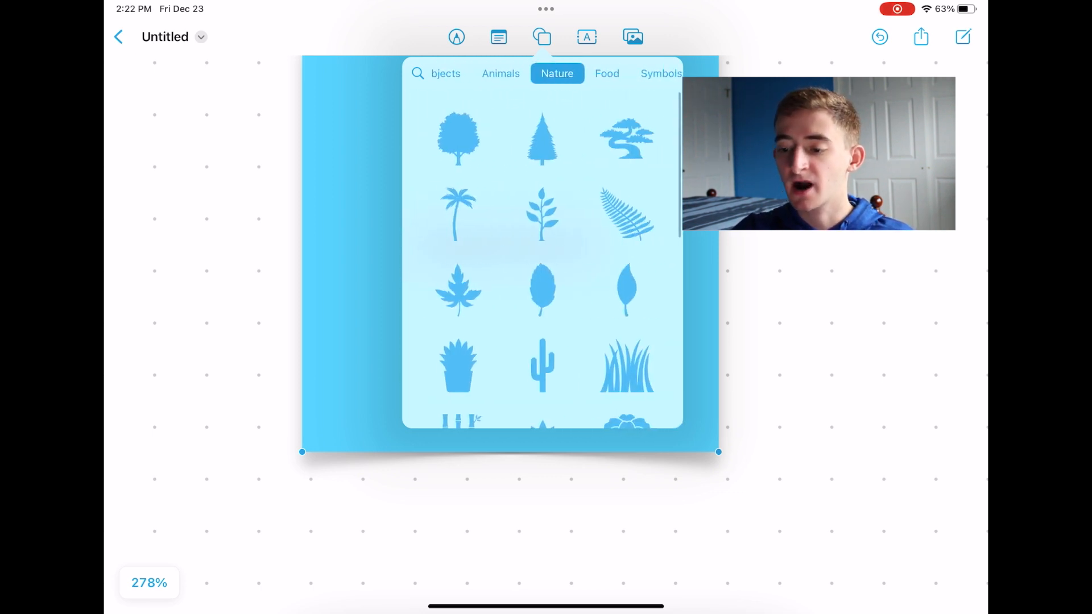
left_click(556, 73)
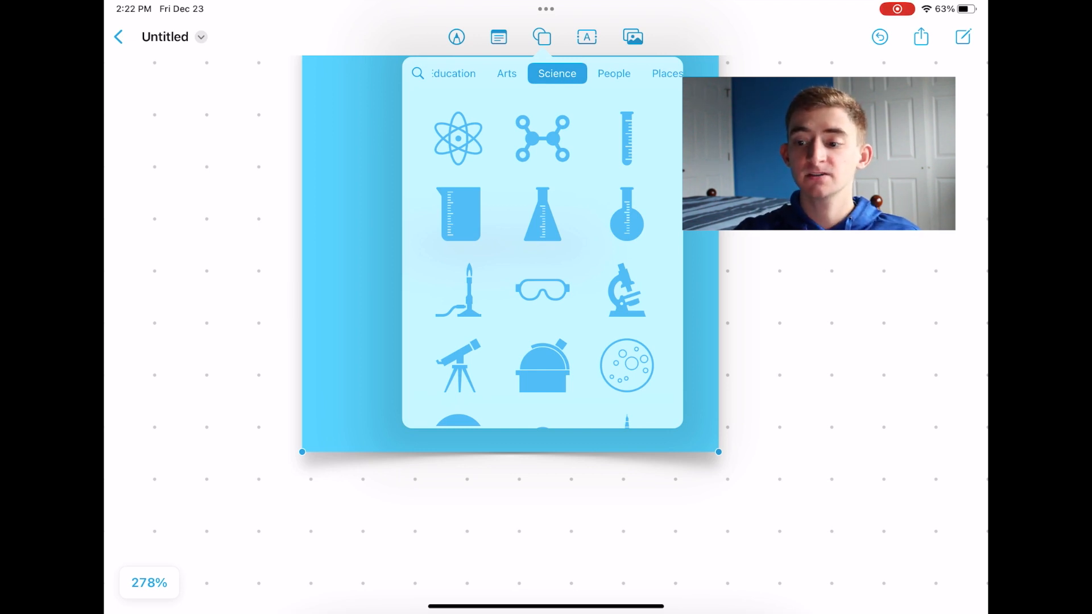
left_click(632, 36)
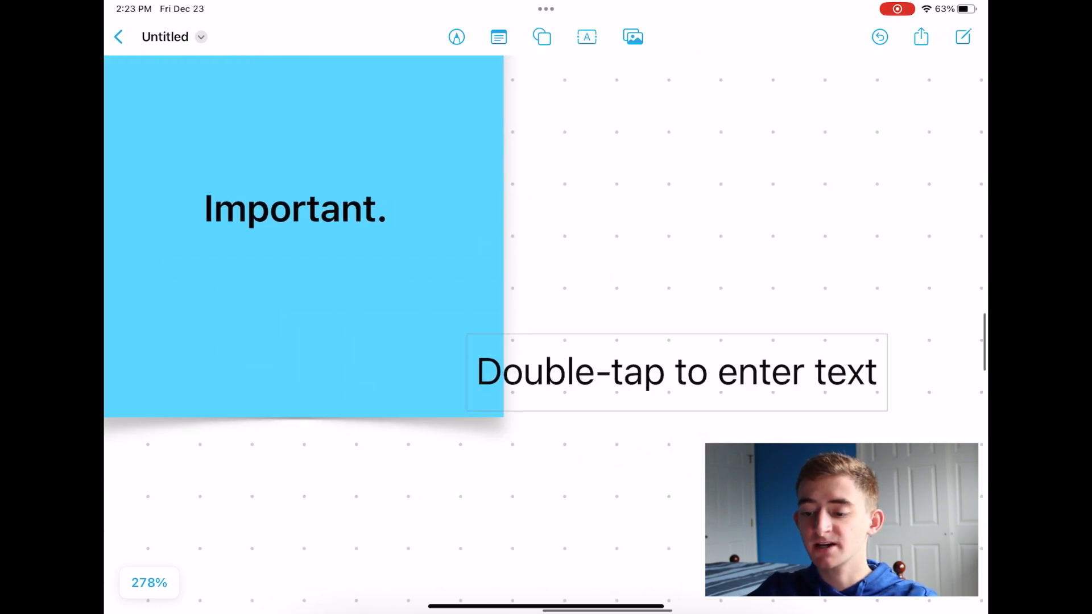
- Enter 'Hi. This is a test.' in the text box and draw a straight arrow into the yellow sticky note
double_click(675, 371)
type("Hi.")
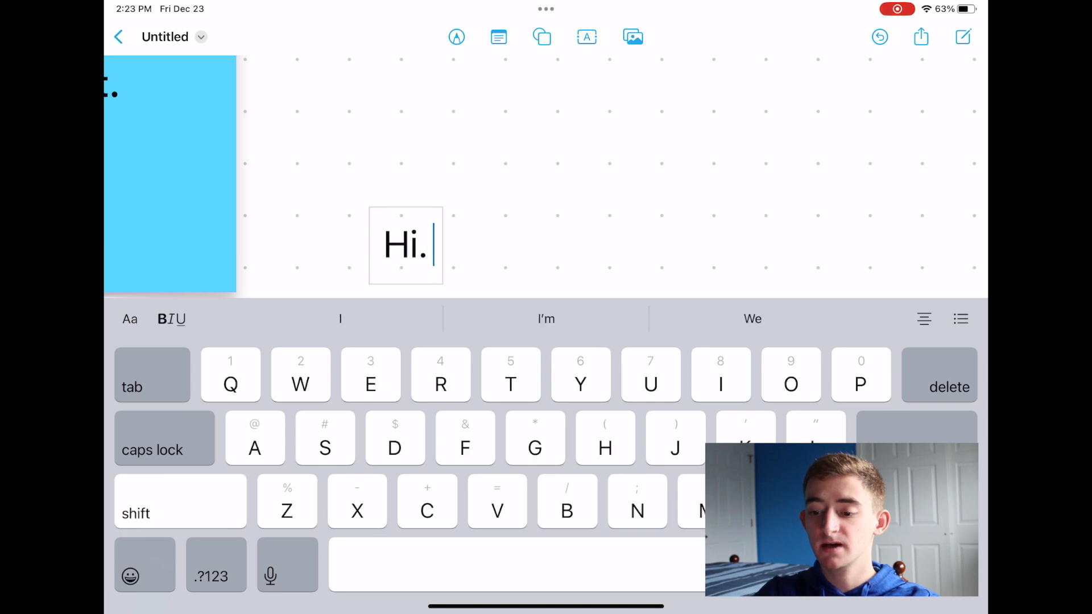
type("The is is")
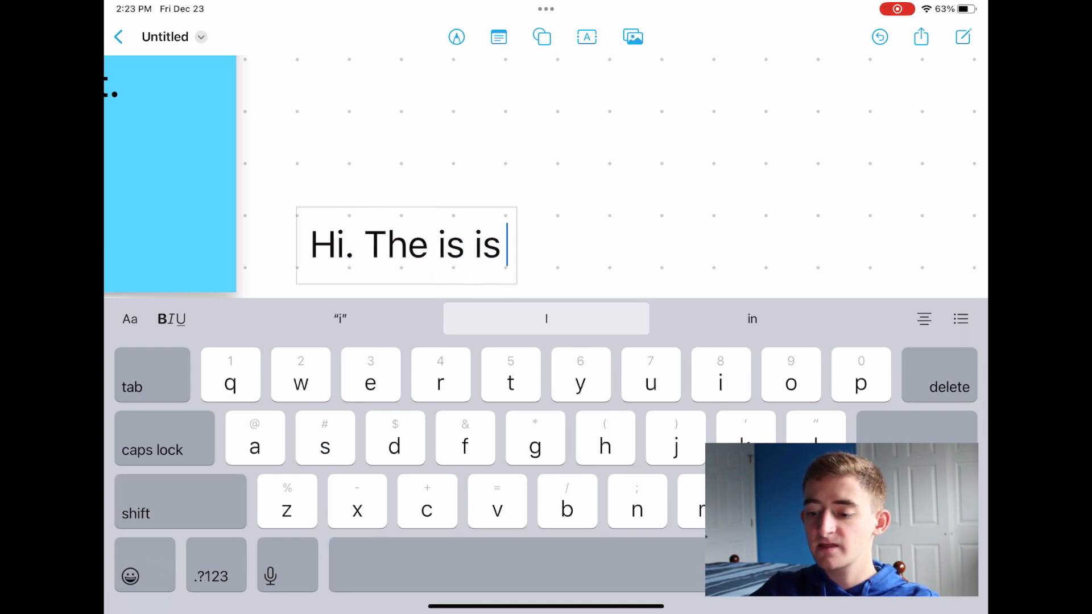
left_click(949, 387)
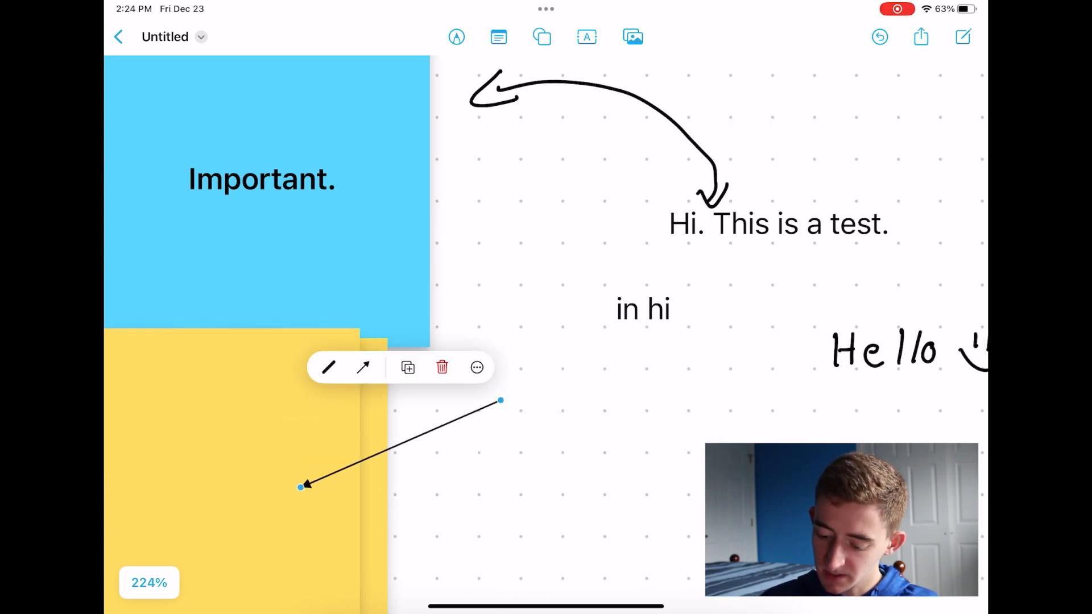
- Restyle the line's arrowhead at the yellow note end via the arrow and line-style menus, then switch to freehand drawing
left_click(363, 367)
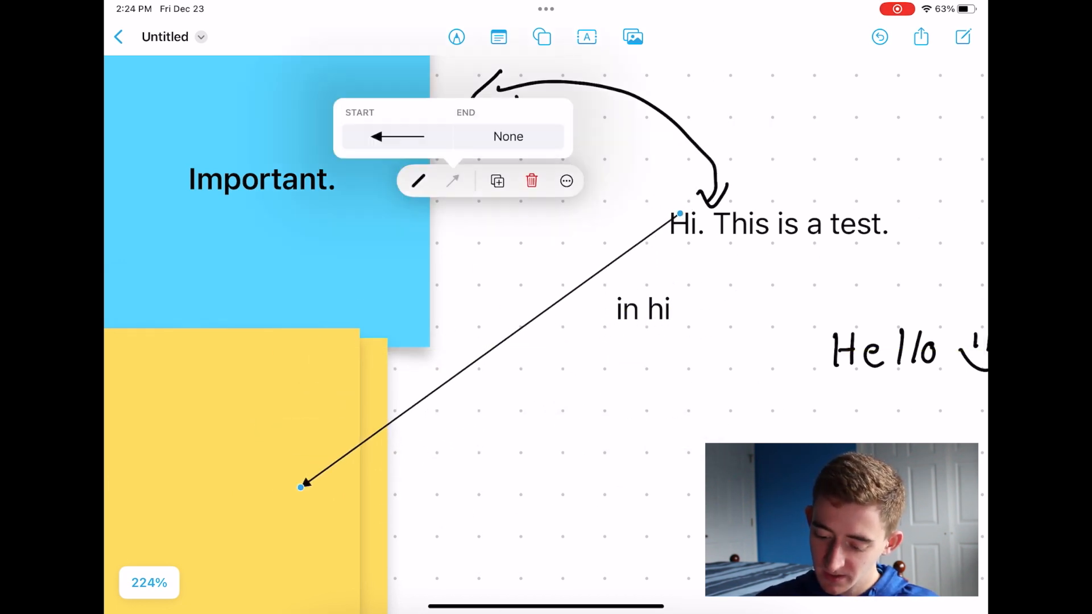
left_click(417, 181)
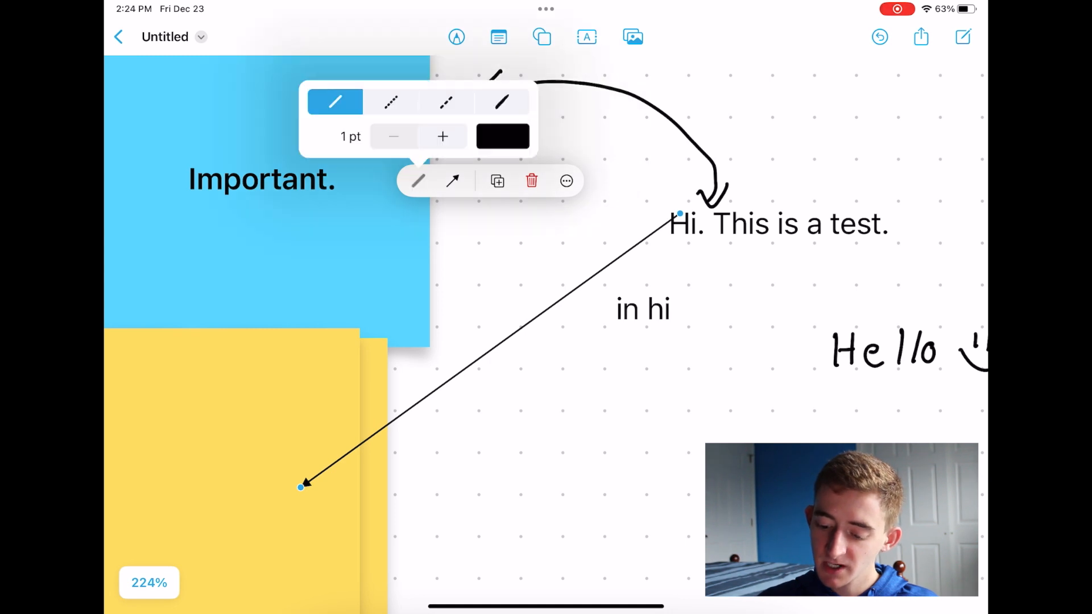
left_click(502, 101)
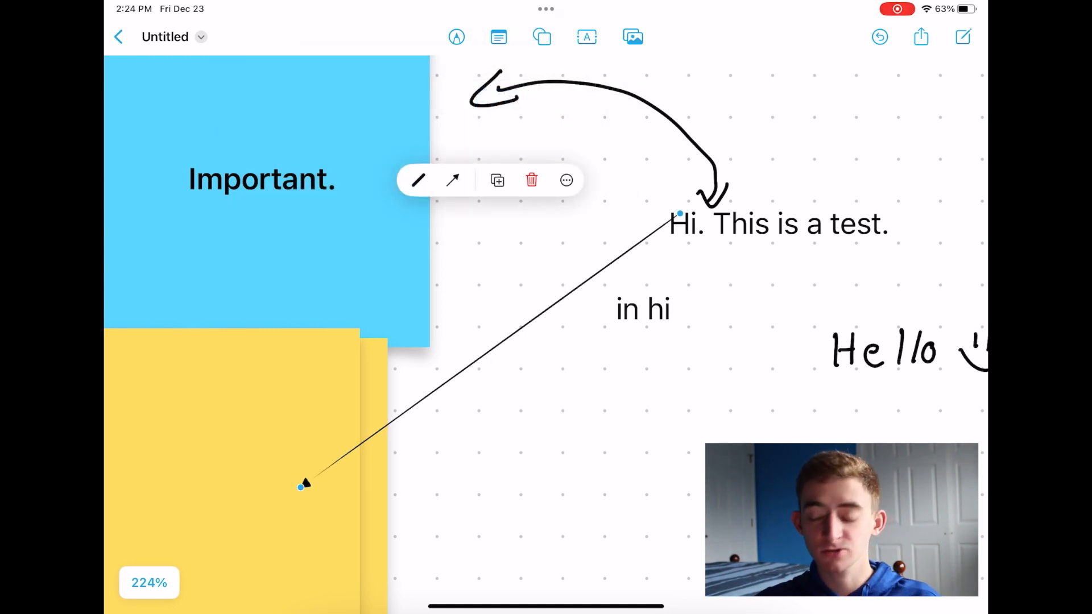
left_click(456, 37)
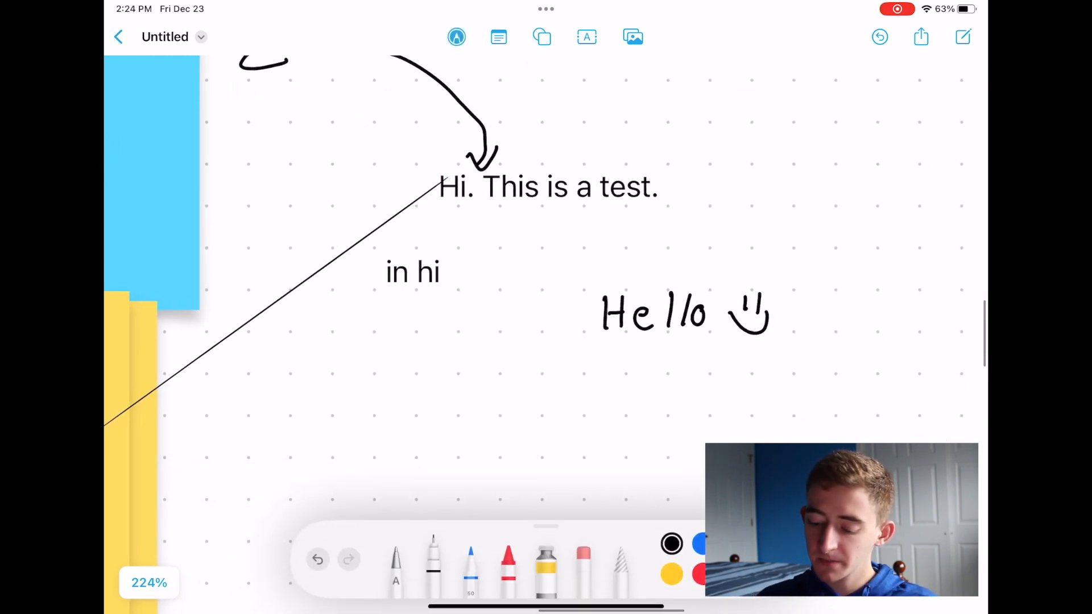
- Handwrite 'Pencil' in light-blue pencil, scribble in red crayon and paint yellow over Hello and around Hi
left_click(471, 558)
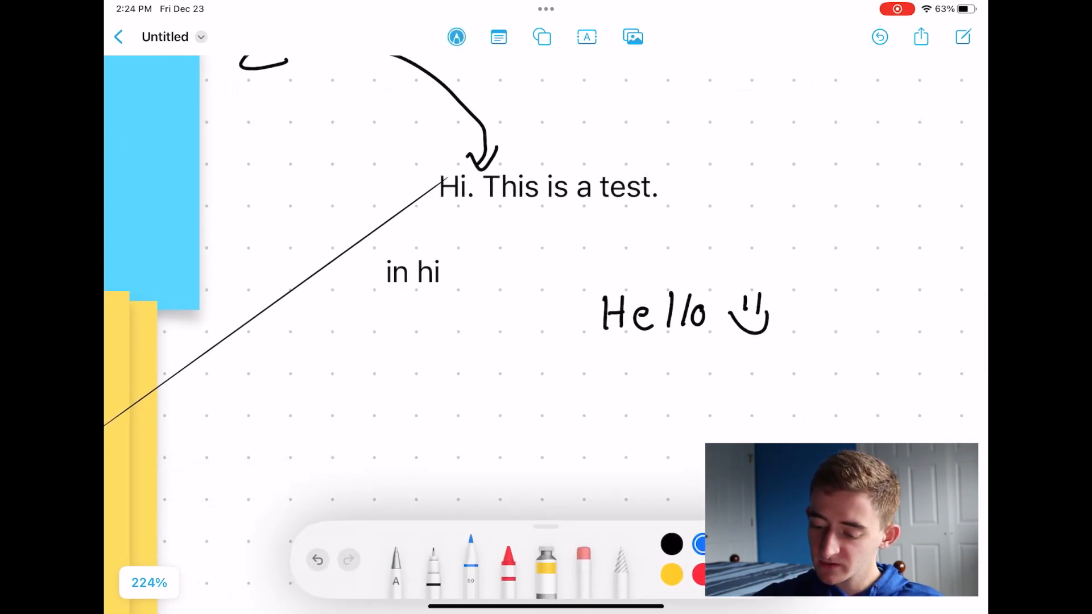
type("Pencil")
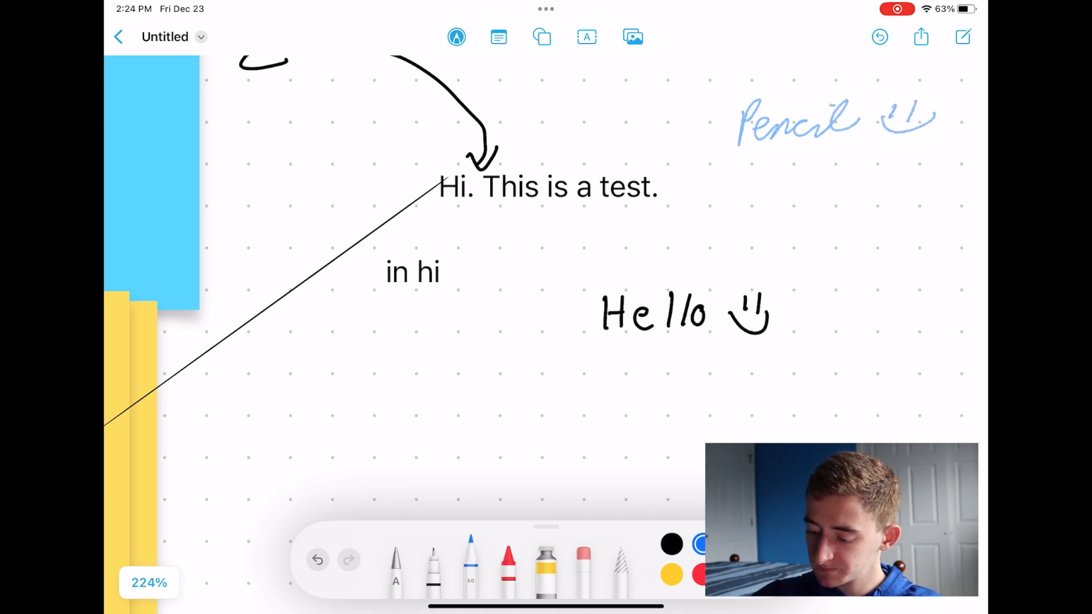
scroll("down", 3)
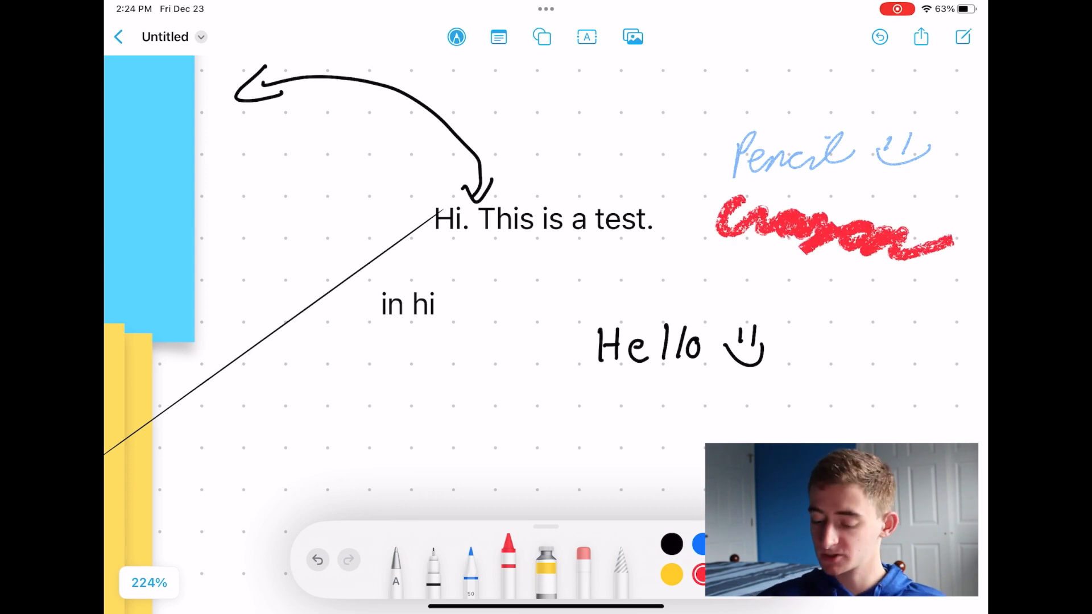
scroll("down", 3)
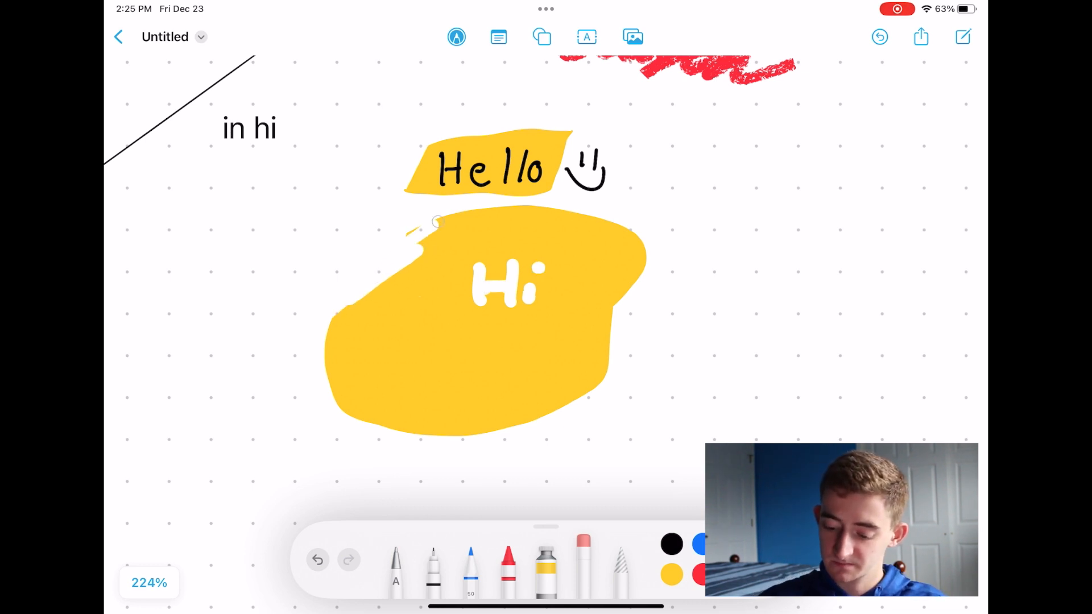
- Object-erase the large yellow patch around Hi, then lasso-select the 'Pencil' writing
left_click(583, 570)
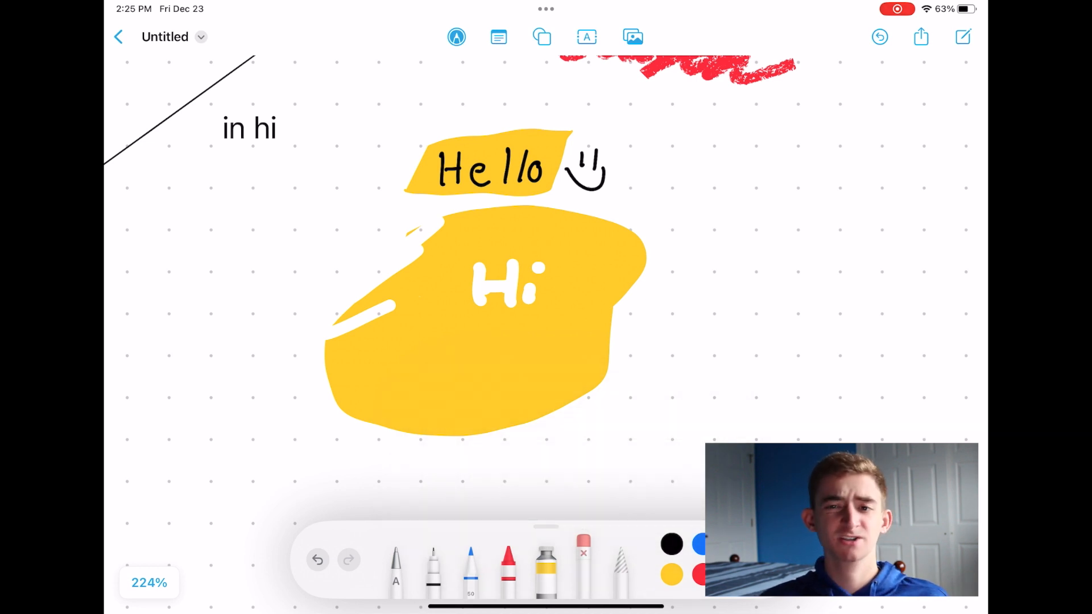
left_click(317, 560)
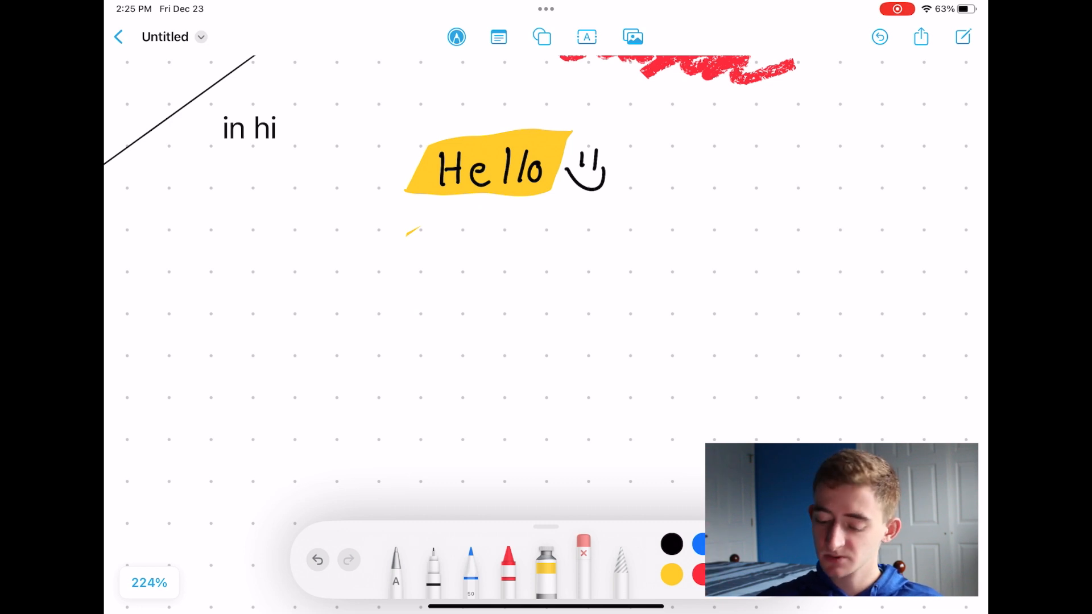
left_click(318, 560)
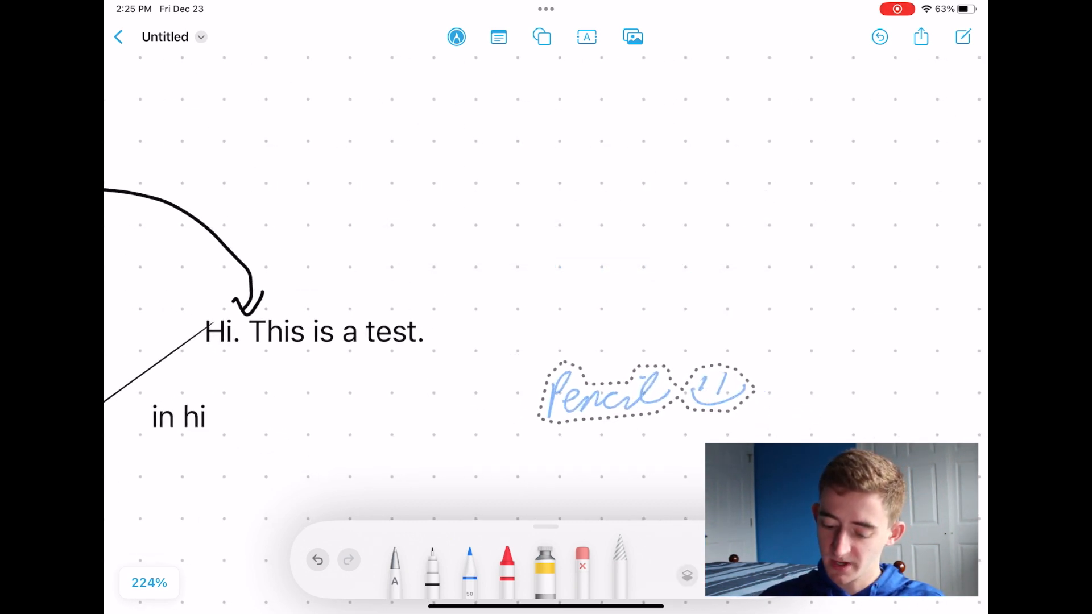
- Drag the selected 'Pencil' strokes to an empty stretch of the board away from the other content
scroll("down", 3)
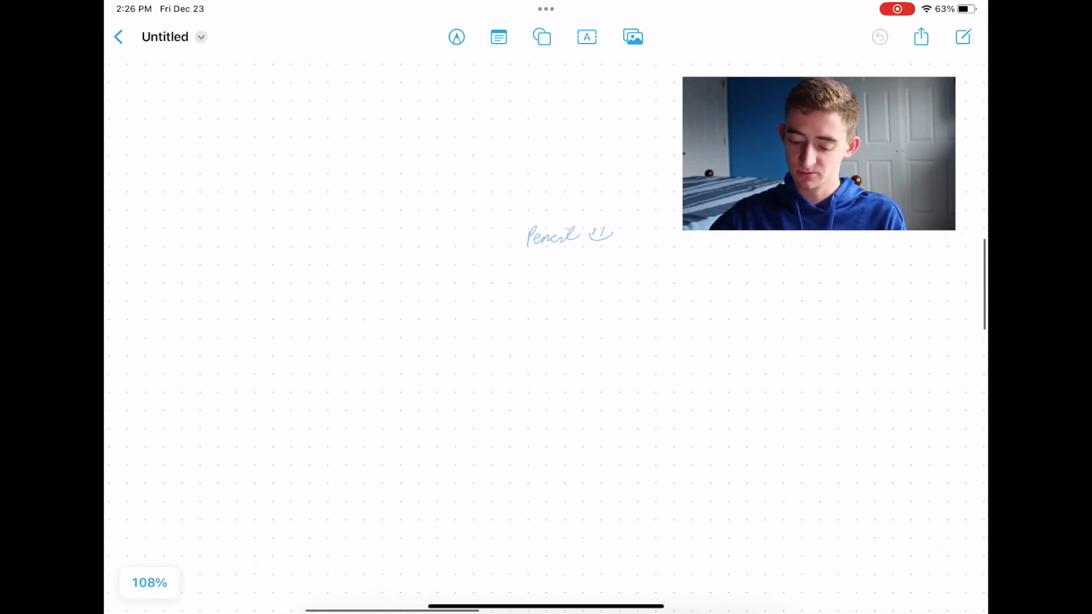
- Zoom out to 10%, start new board 'Untitled 2' and begin handwriting with the pen tool
left_click(148, 582)
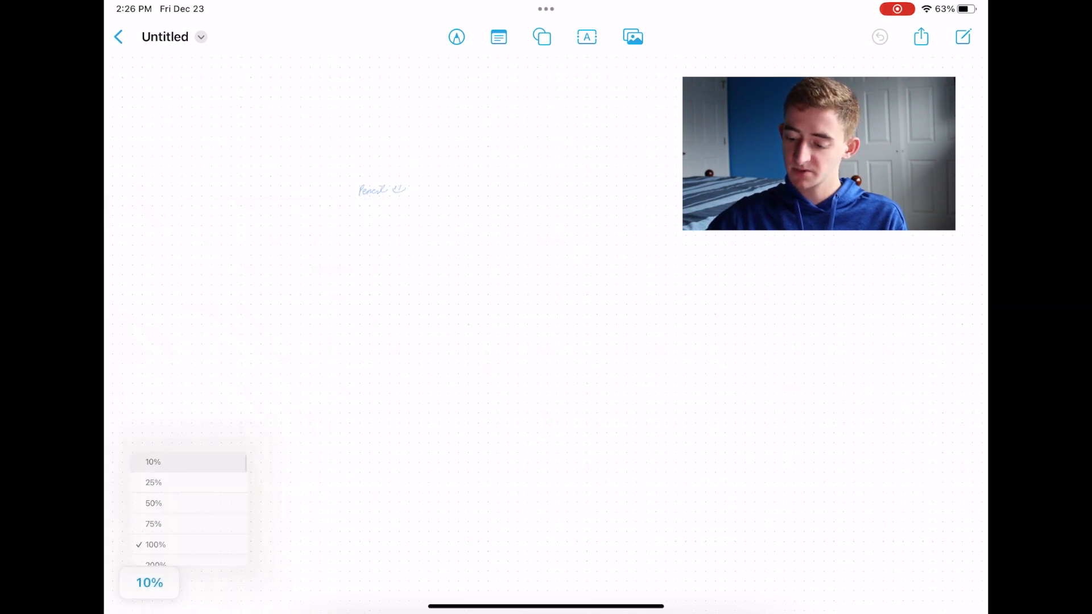
left_click(153, 462)
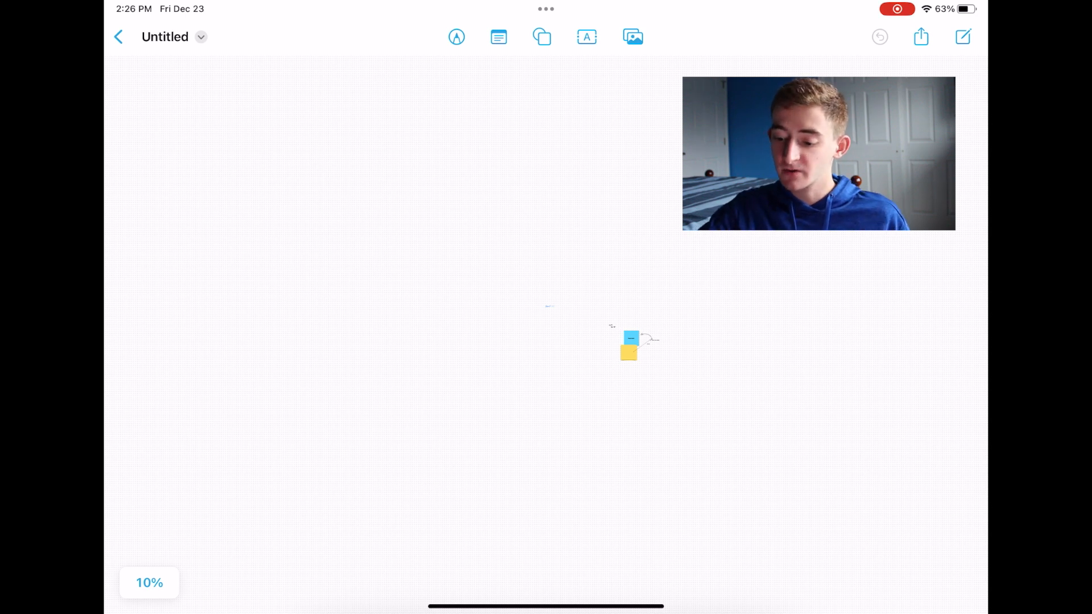
left_click(920, 36)
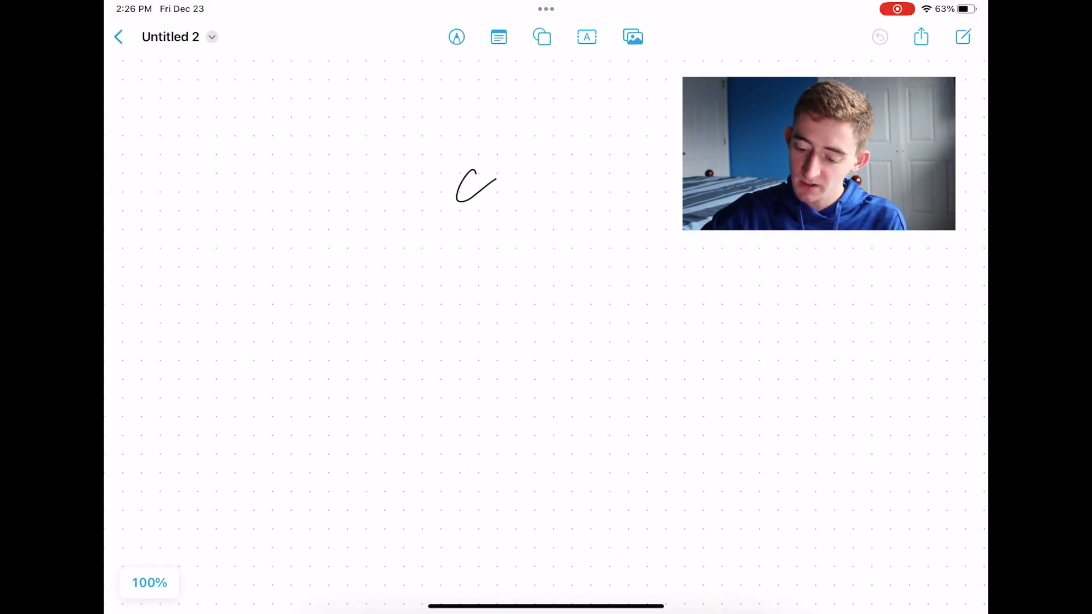
left_click(456, 36)
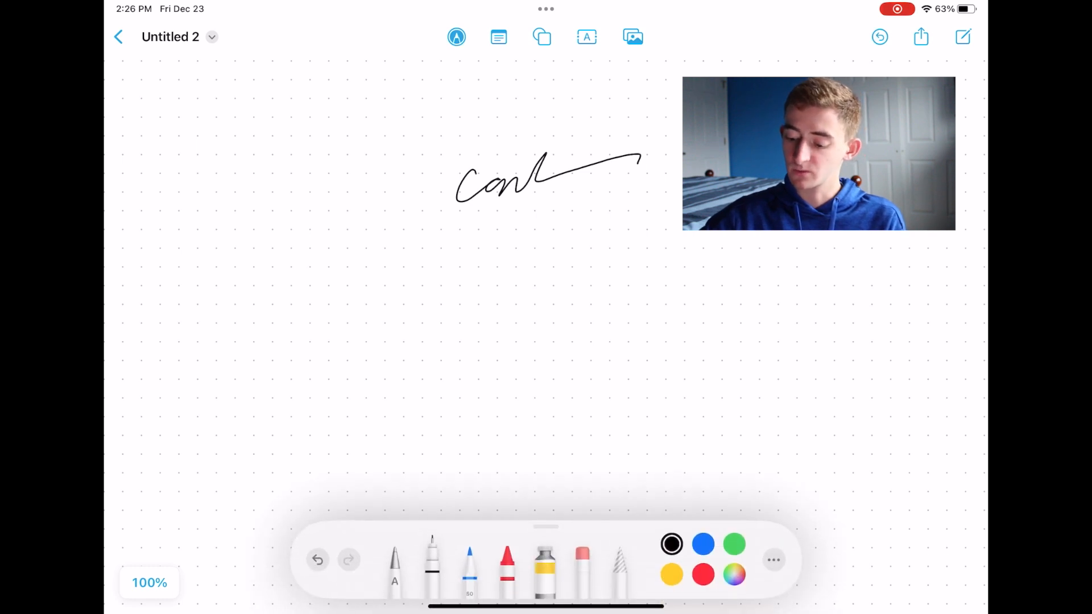